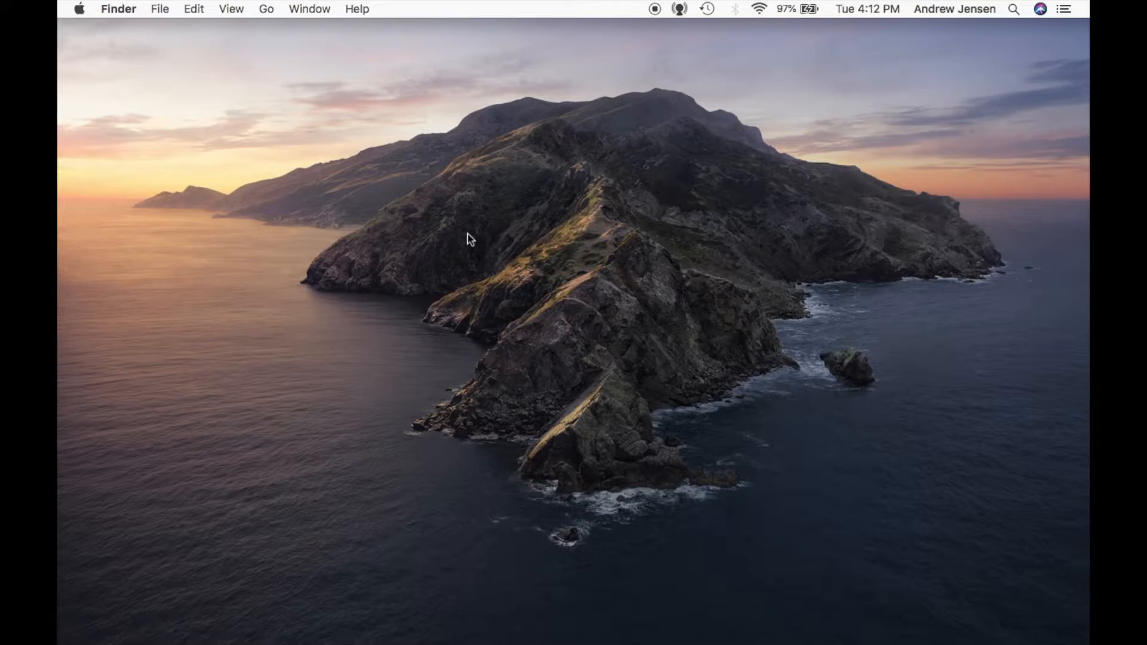
{"action": "mouse_move", "coordinate": [485, 229]}
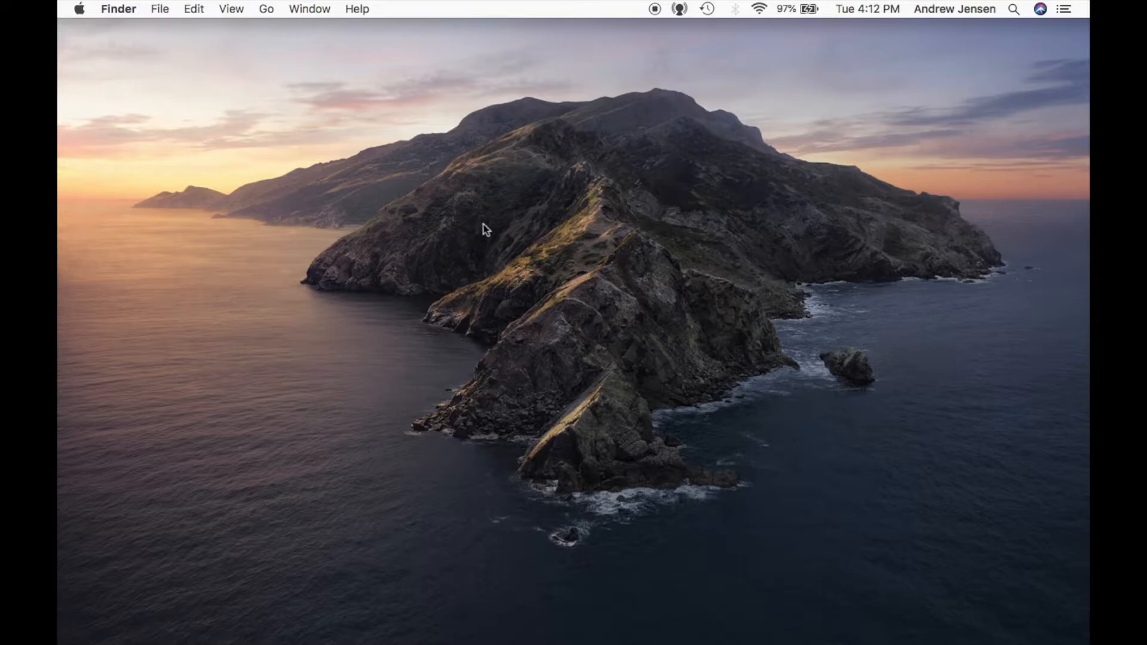
{"action": "mouse_move", "coordinate": [514, 235]}
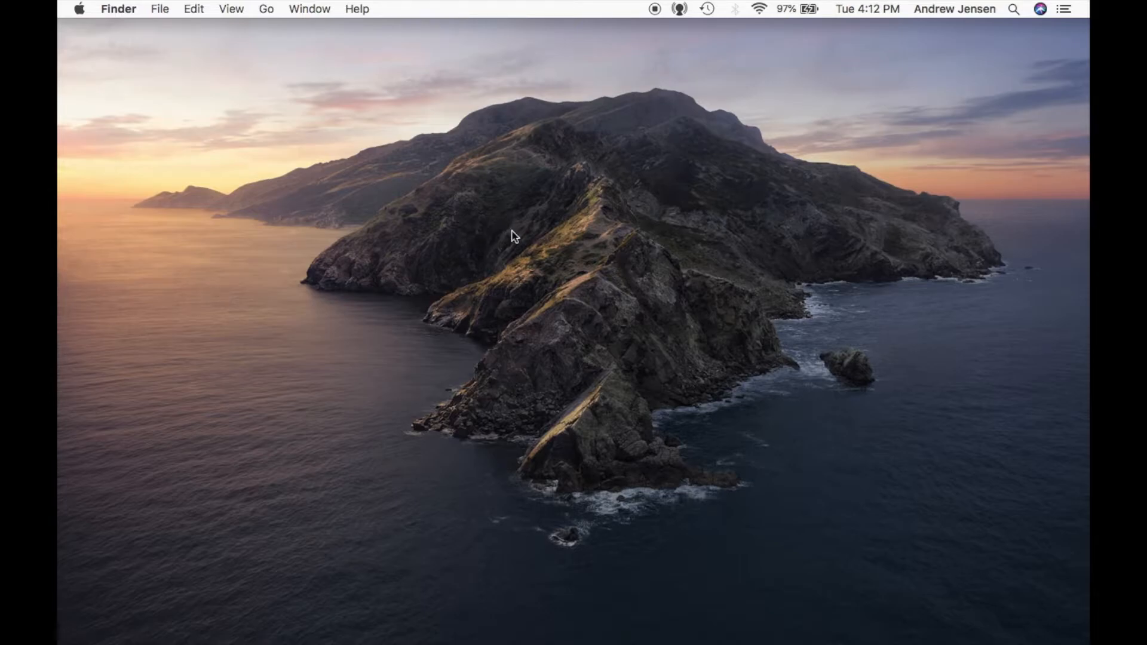
{"action": "mouse_move", "coordinate": [529, 258]}
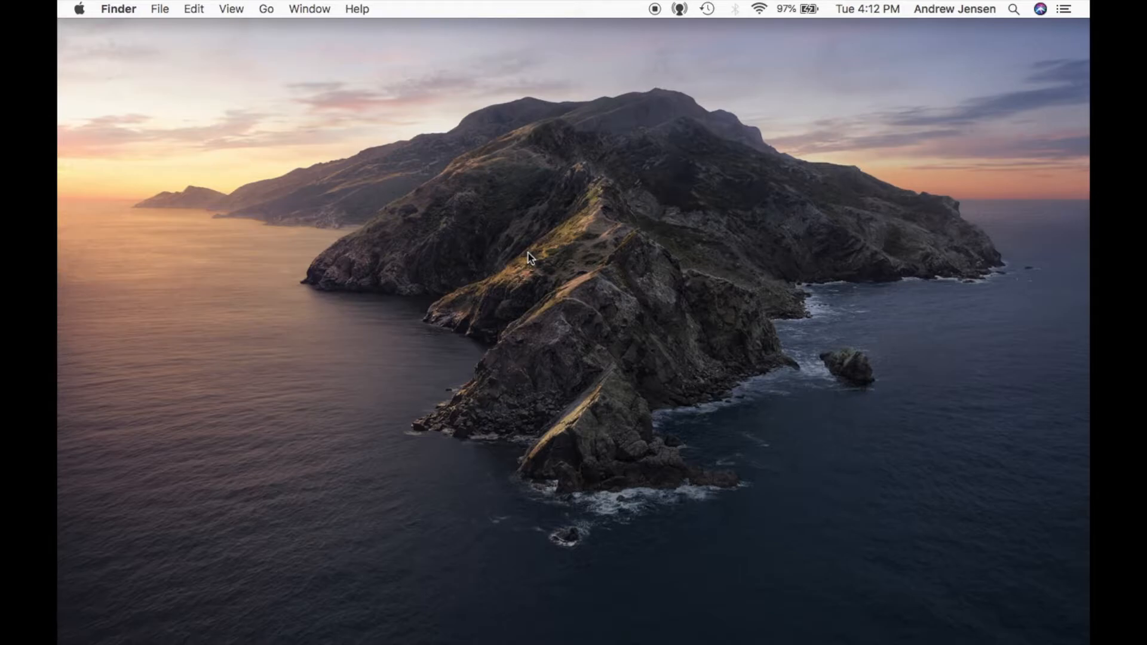
{"action": "mouse_move", "coordinate": [551, 247]}
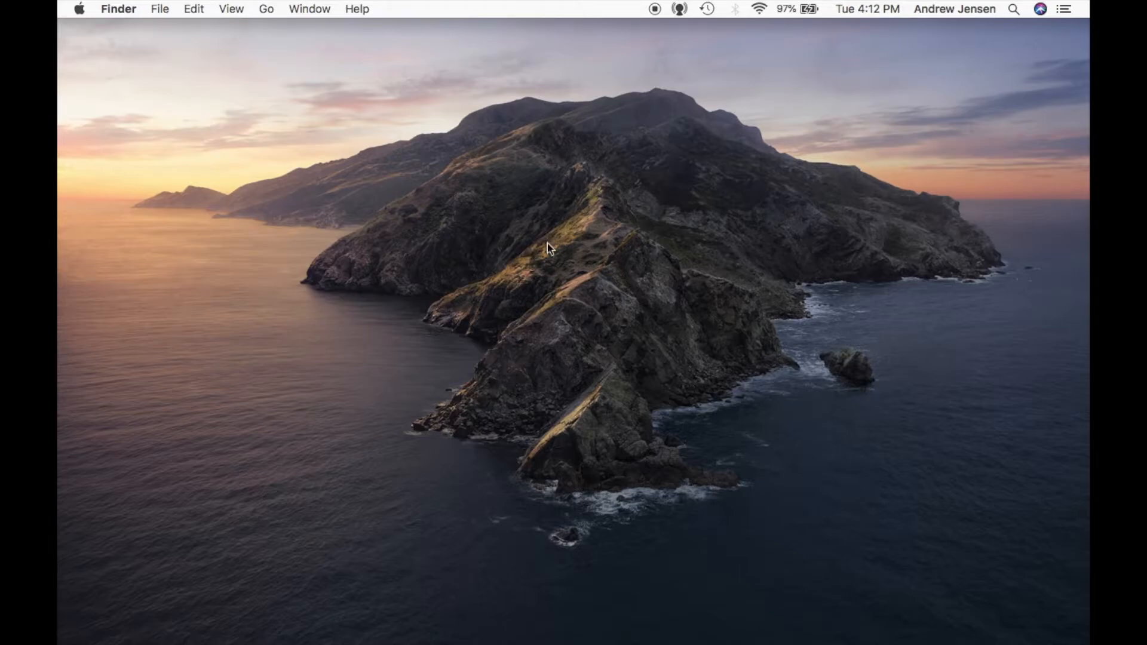
{"action": "mouse_move", "coordinate": [559, 244]}
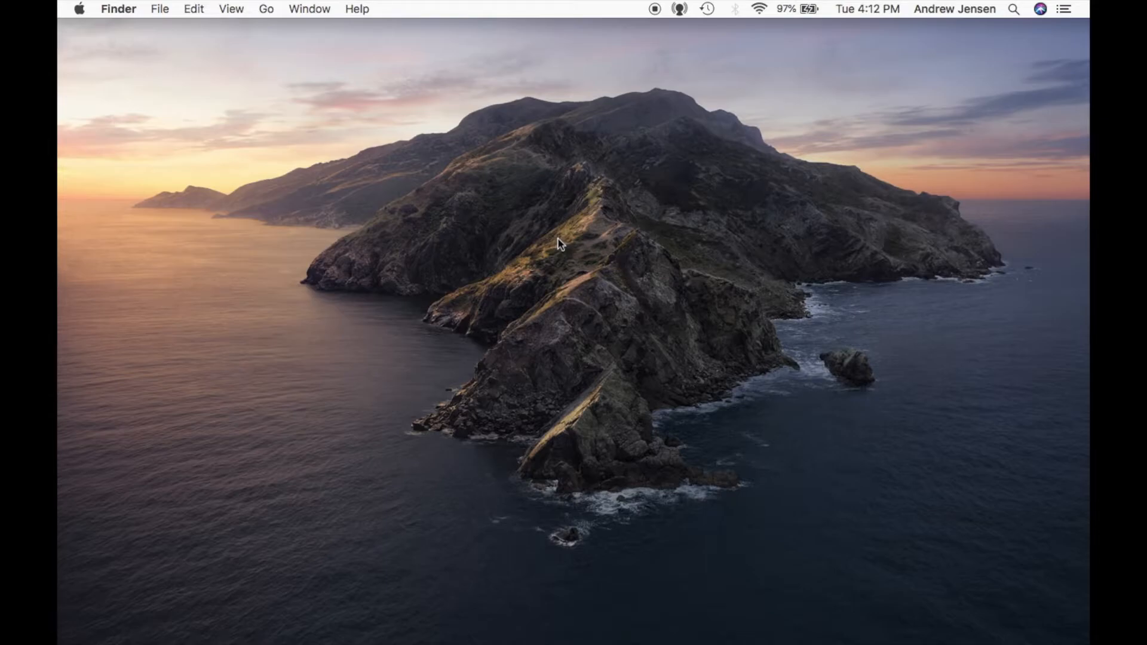
{"action": "mouse_move", "coordinate": [629, 508]}
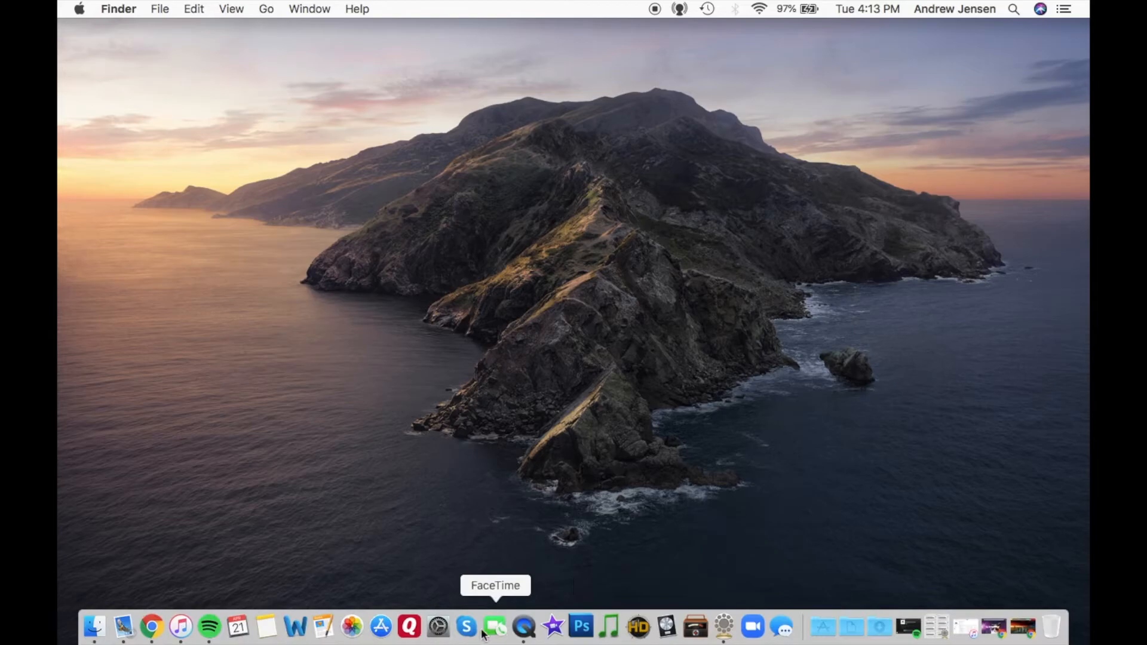
Step: Launch Skype from the Dock, landing on a contact's conversation history
{"action": "left_click", "coordinate": [466, 627]}
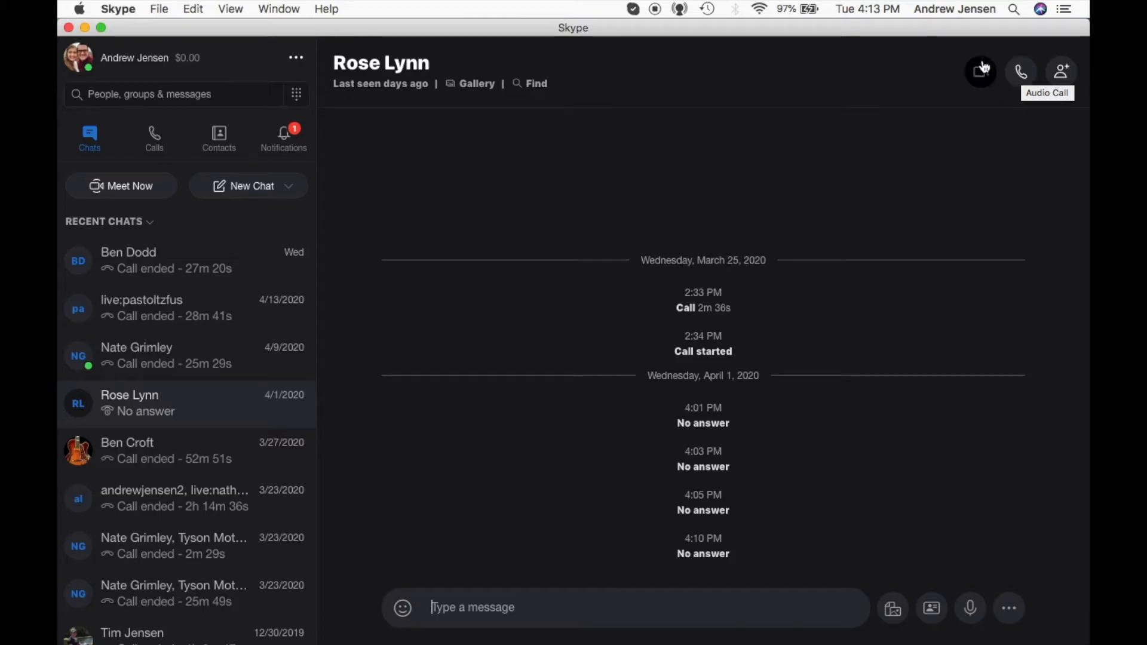
{"action": "mouse_move", "coordinate": [982, 71]}
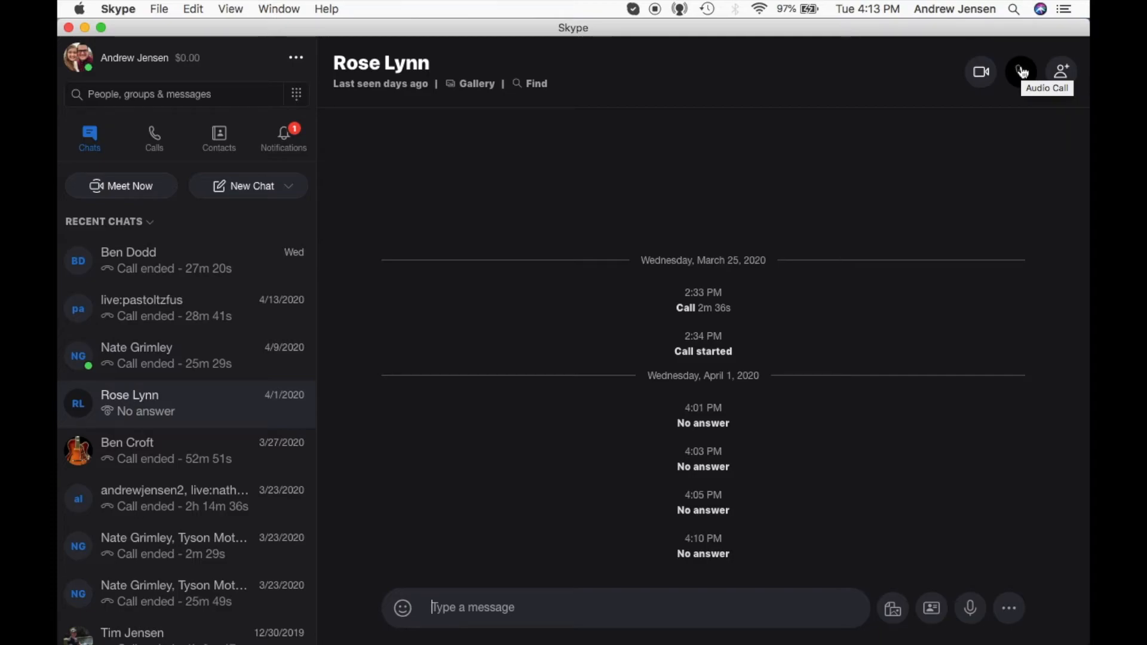
{"action": "mouse_move", "coordinate": [891, 609]}
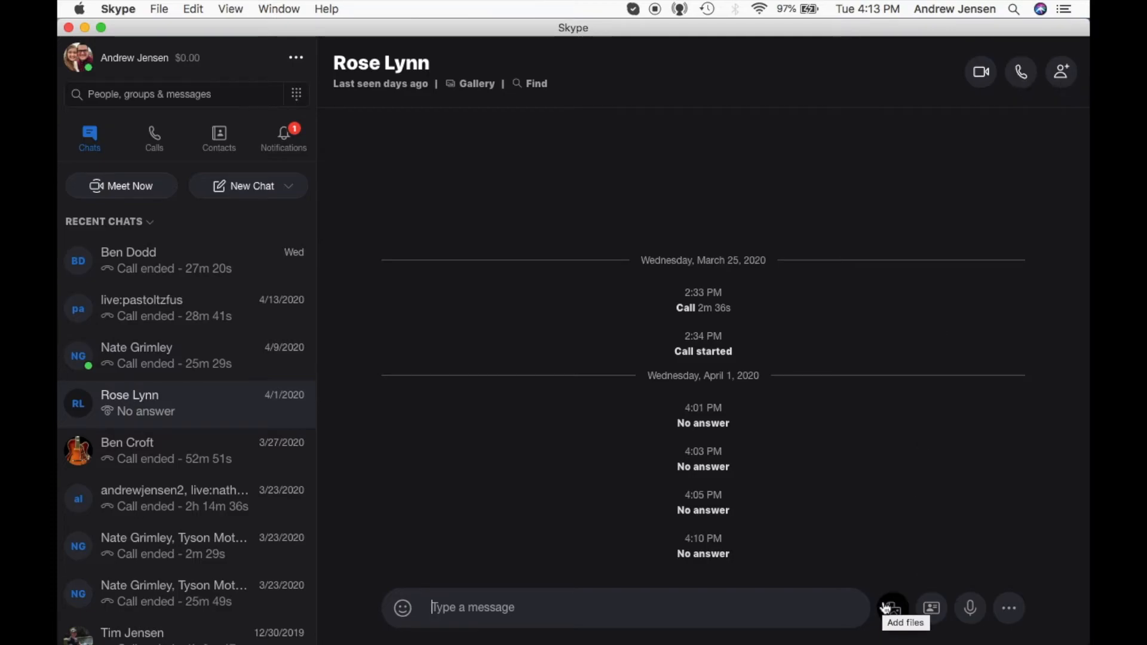
{"action": "mouse_move", "coordinate": [890, 608]}
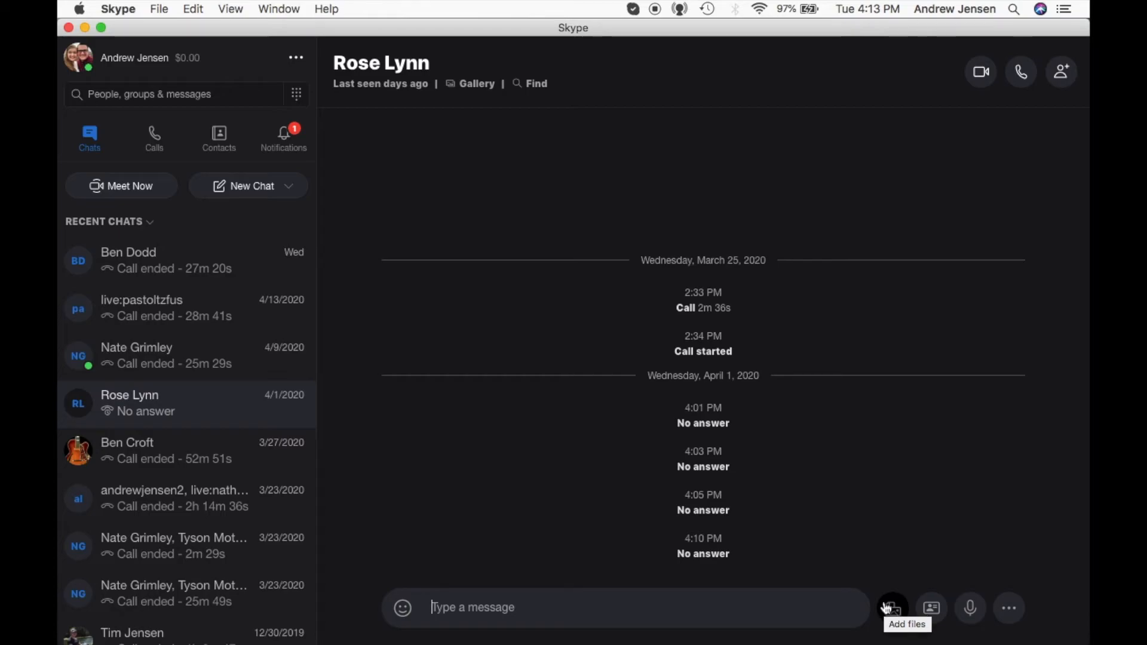
{"action": "mouse_move", "coordinate": [577, 607]}
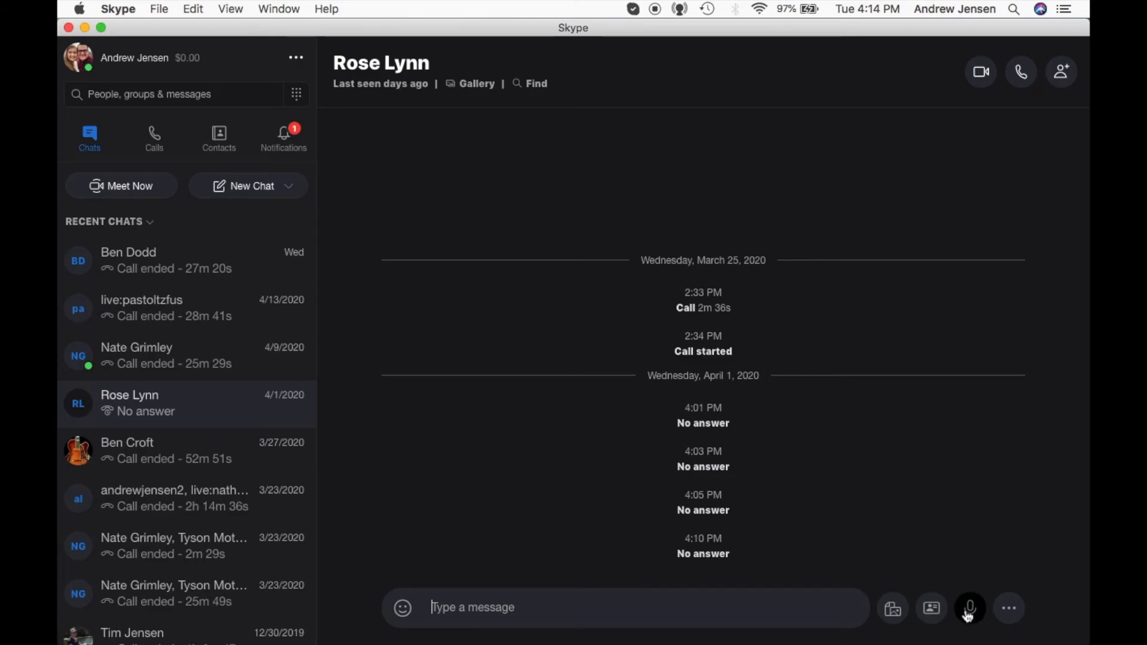
{"action": "mouse_move", "coordinate": [970, 607]}
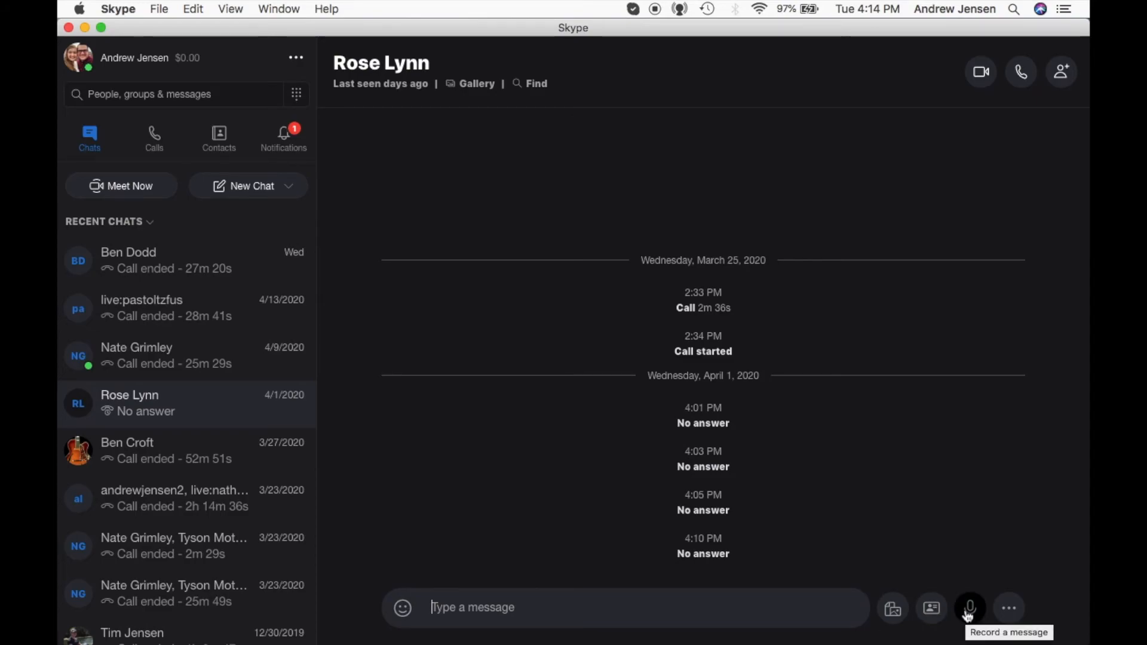